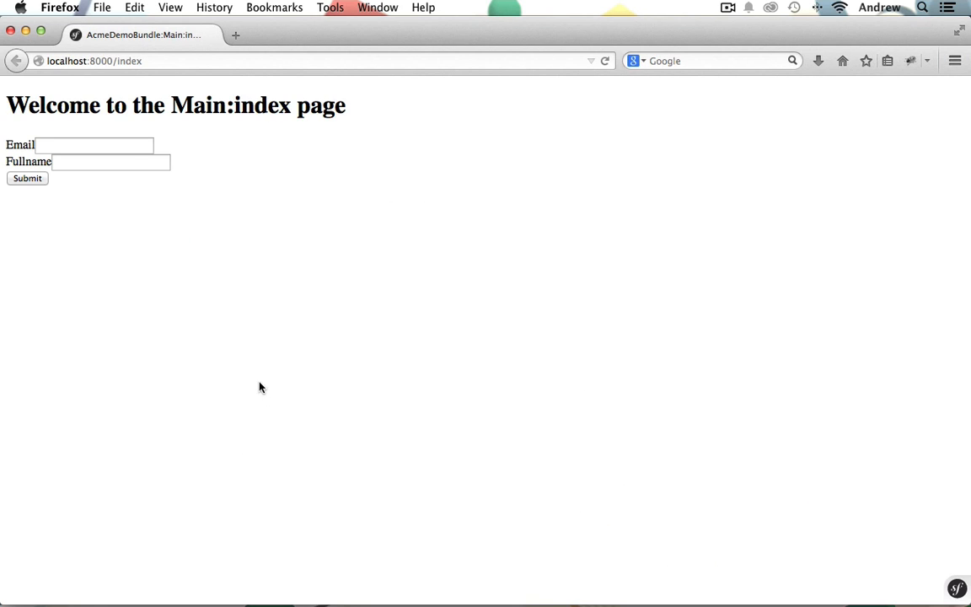
{"action": "mouse_move", "coordinate": [161, 183]}
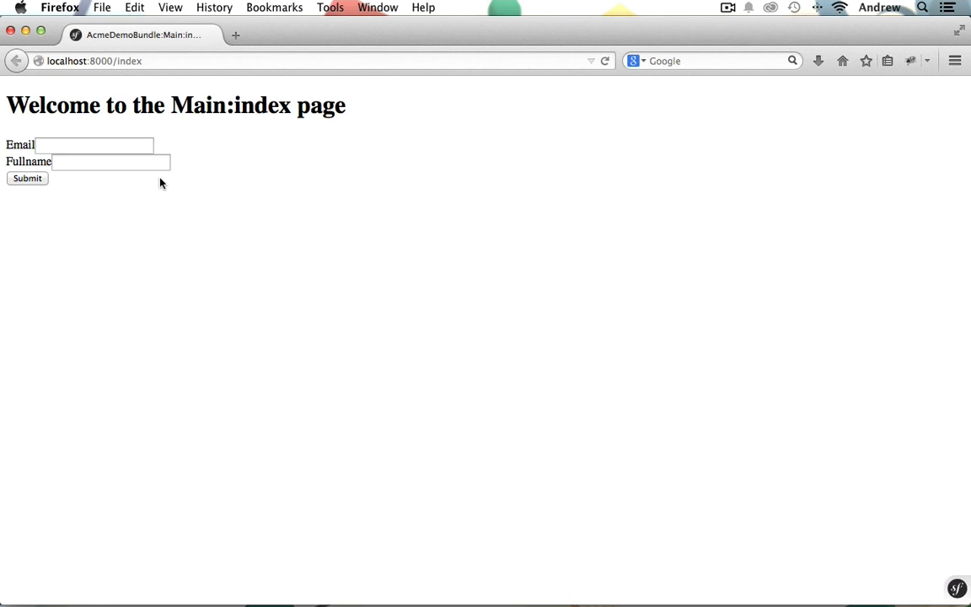
{"action": "mouse_move", "coordinate": [124, 176]}
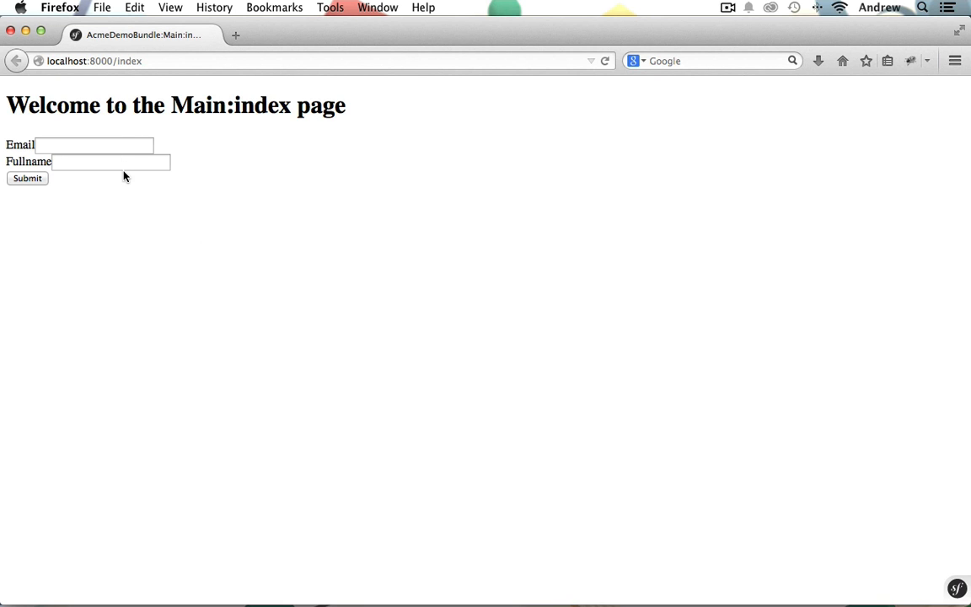
{"action": "mouse_move", "coordinate": [27, 181]}
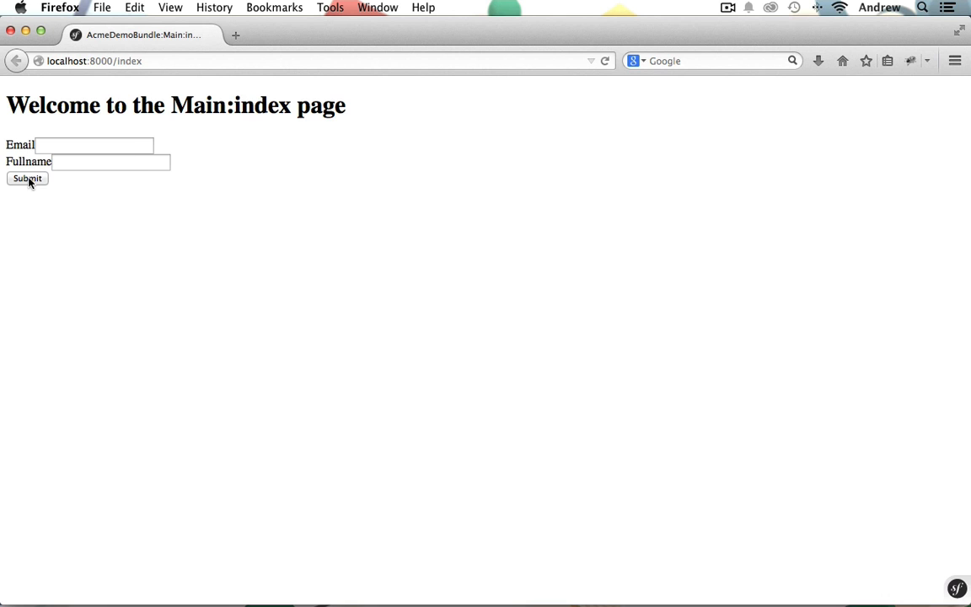
Expand src down to src/Acme/DemoBundle/Entity to reveal Person.php.
{"action": "left_click", "coordinate": [27, 178]}
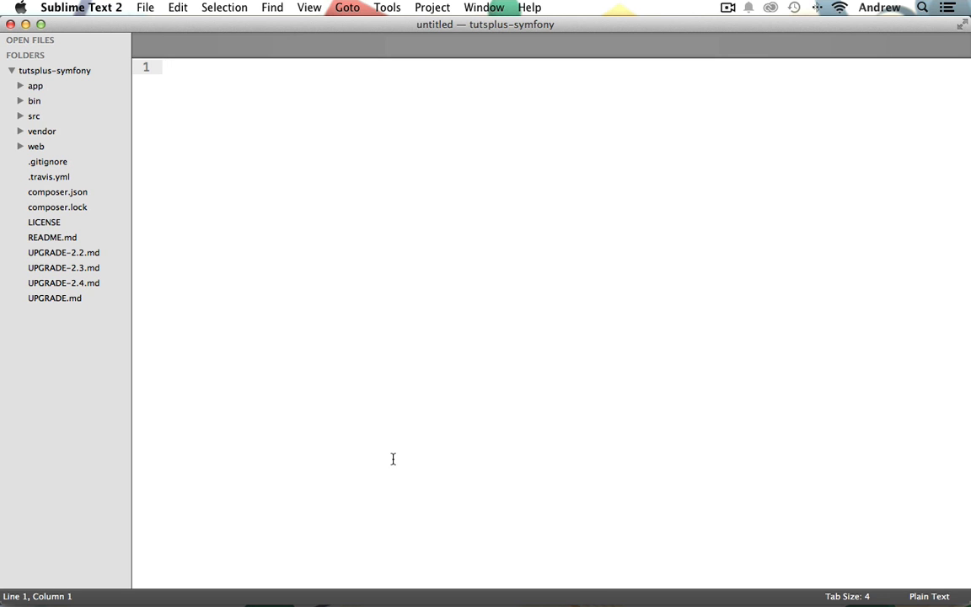
{"action": "mouse_move", "coordinate": [69, 178]}
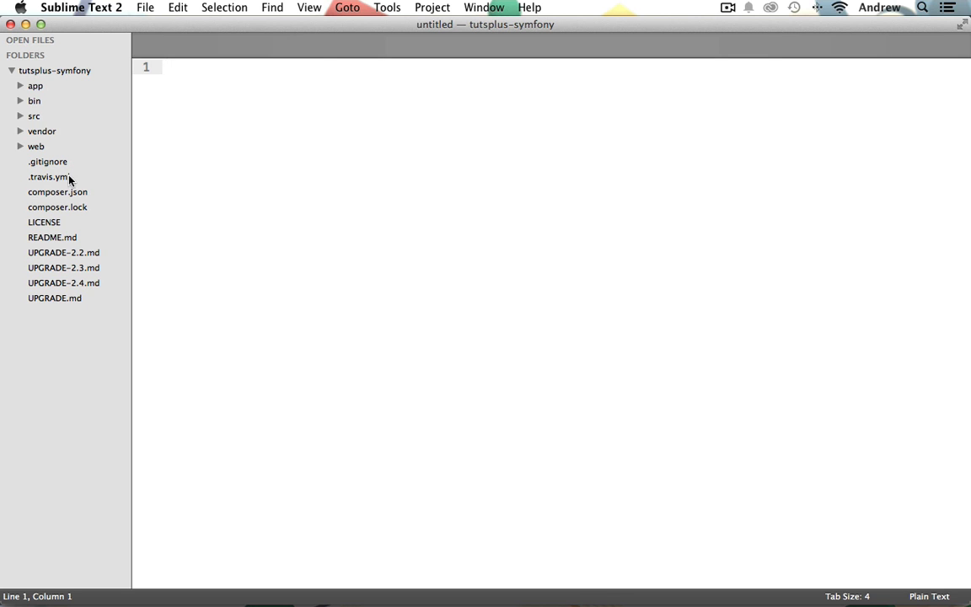
{"action": "left_click", "coordinate": [34, 116]}
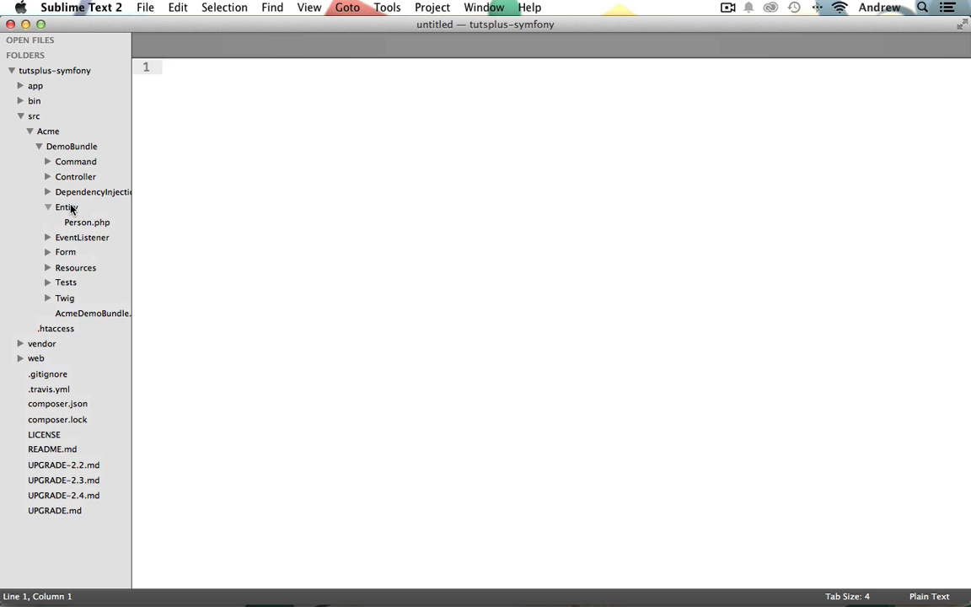
Open Person.php, showing the Person class with email and fullname properties.
{"action": "double_click", "coordinate": [87, 222]}
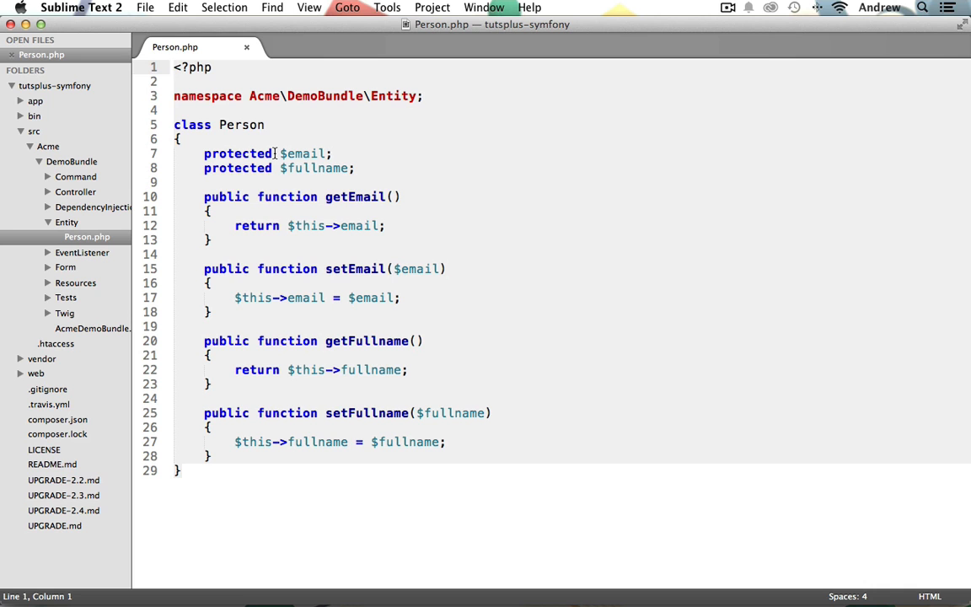
{"action": "mouse_move", "coordinate": [325, 311]}
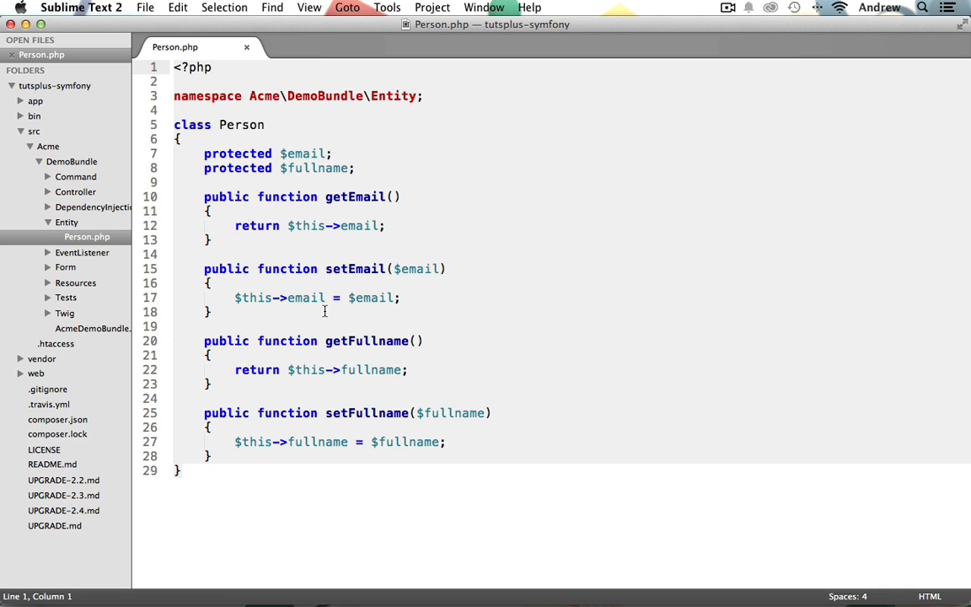
{"action": "mouse_move", "coordinate": [356, 370]}
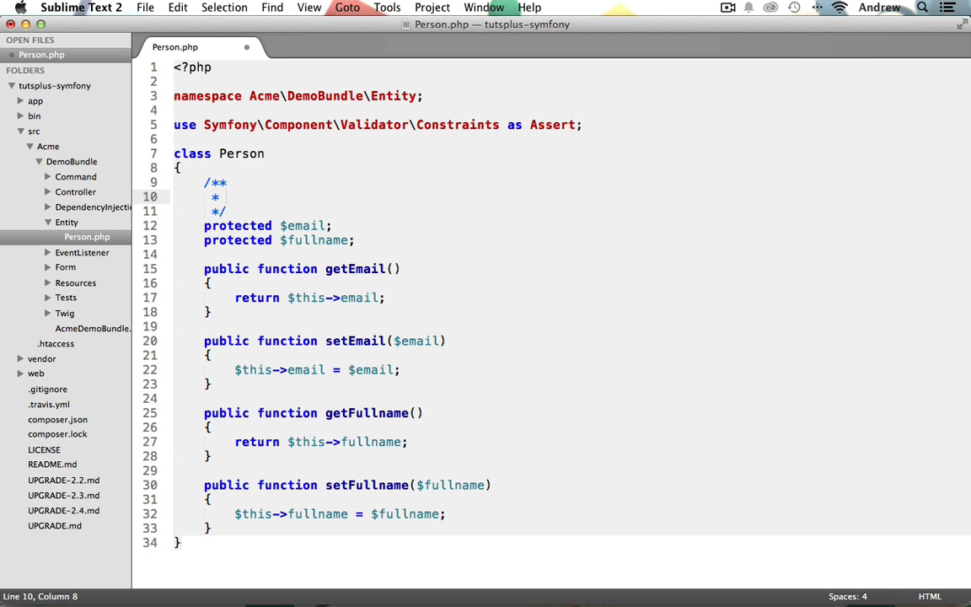
{"action": "type", "text": "@Assert\\NotBlank()"}
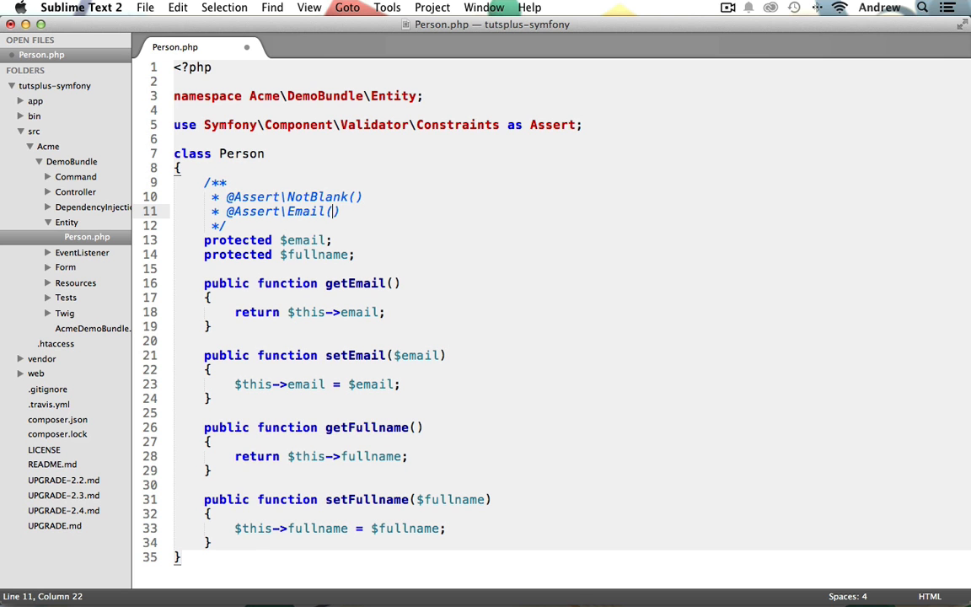
{"action": "mouse_move", "coordinate": [275, 222]}
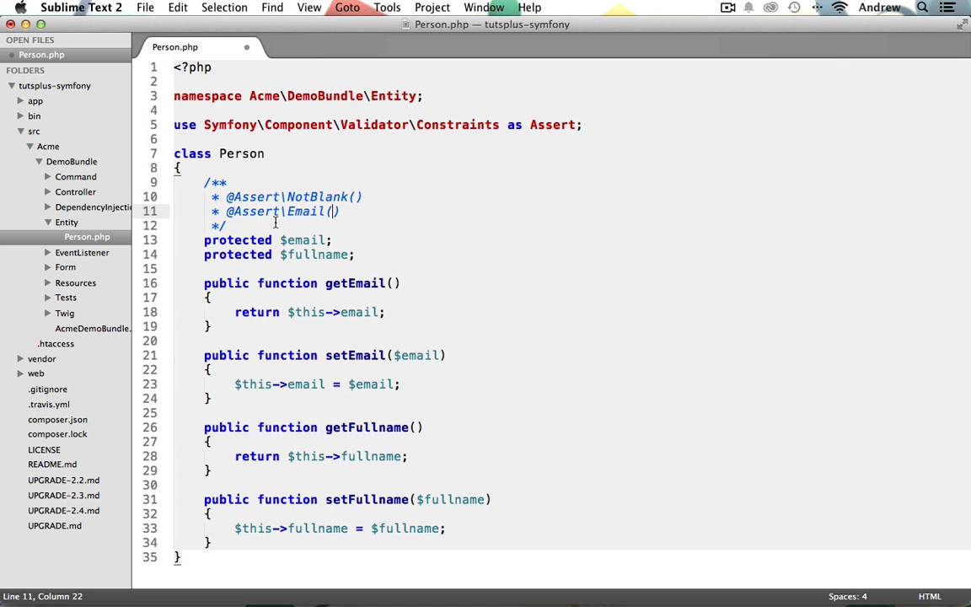
{"action": "left_click_drag", "start_coordinate": [204, 182], "coordinate": [226, 225]}
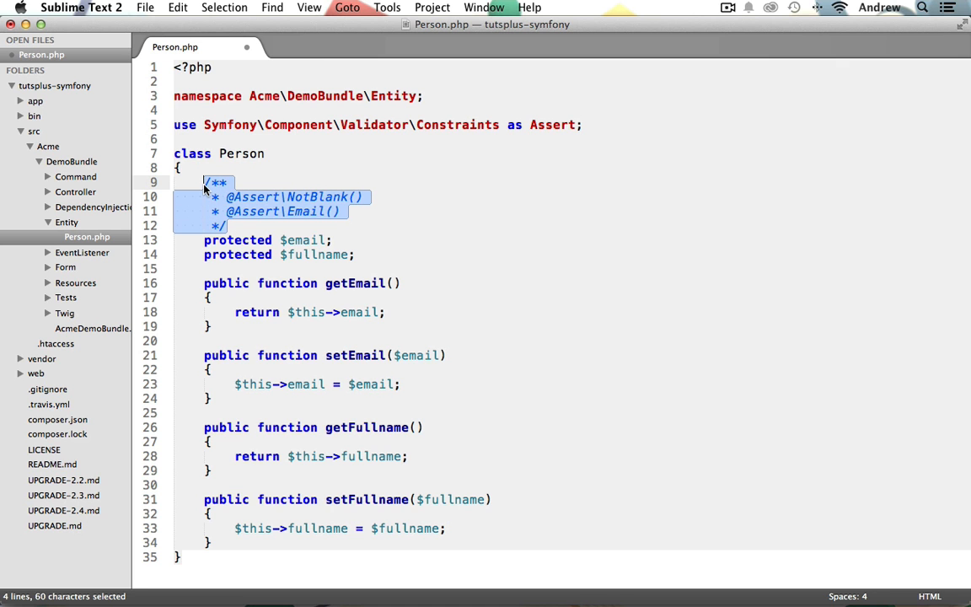
{"action": "key", "text": "cmd+c"}
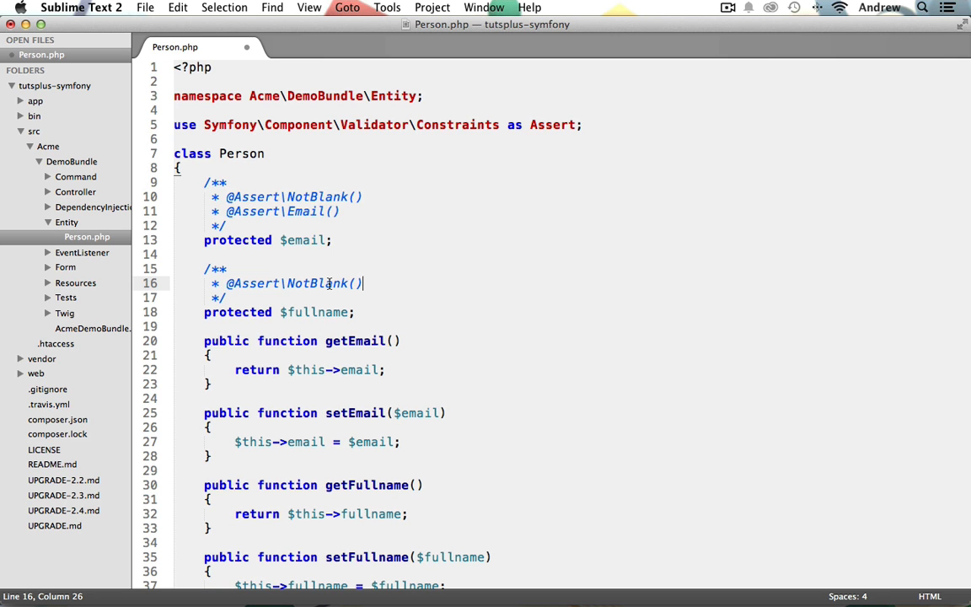
{"action": "key", "text": "cmd+s"}
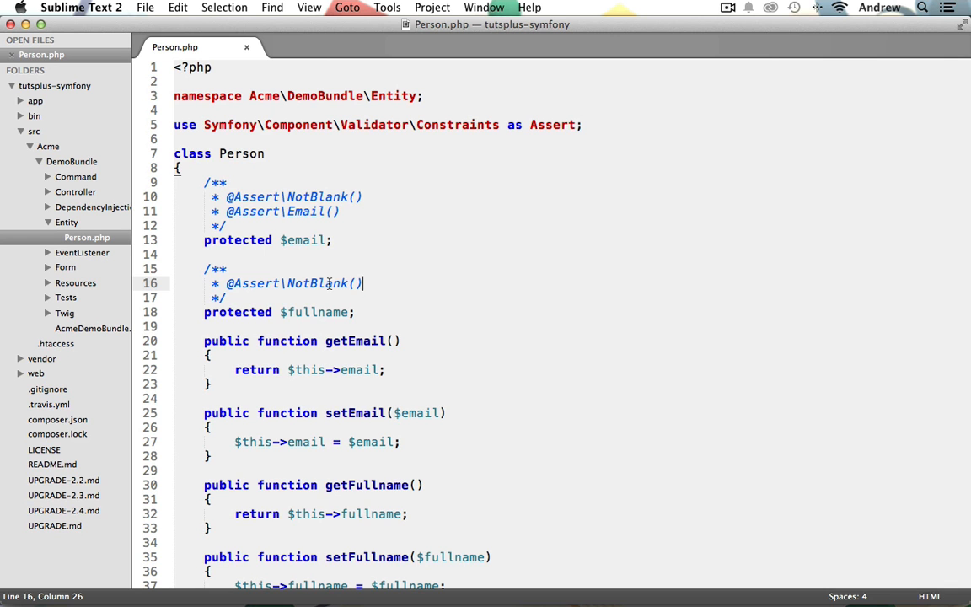
Save Person.php and open MainController.php from the Controller folder.
{"action": "key", "text": "cmd+s"}
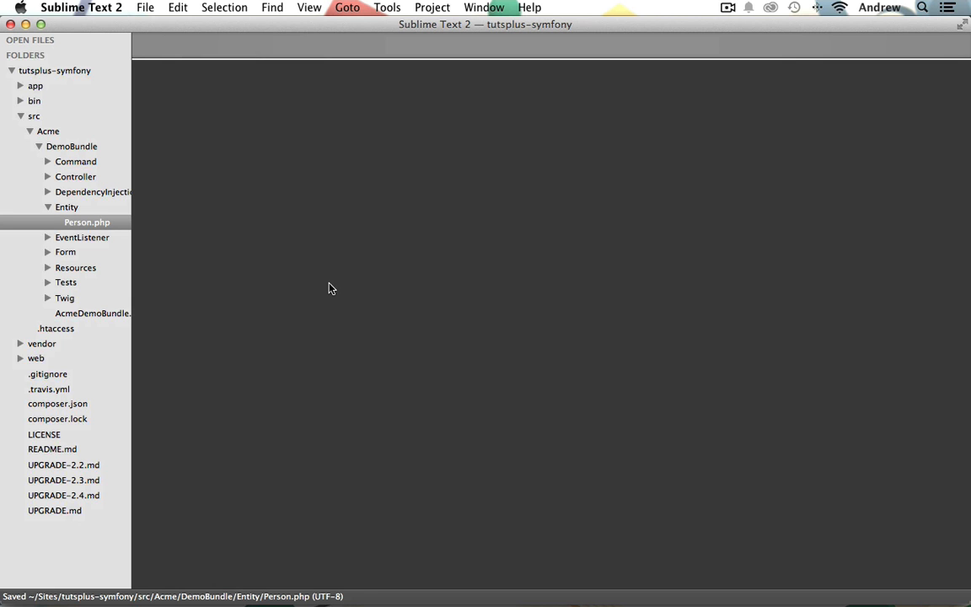
{"action": "mouse_move", "coordinate": [236, 251]}
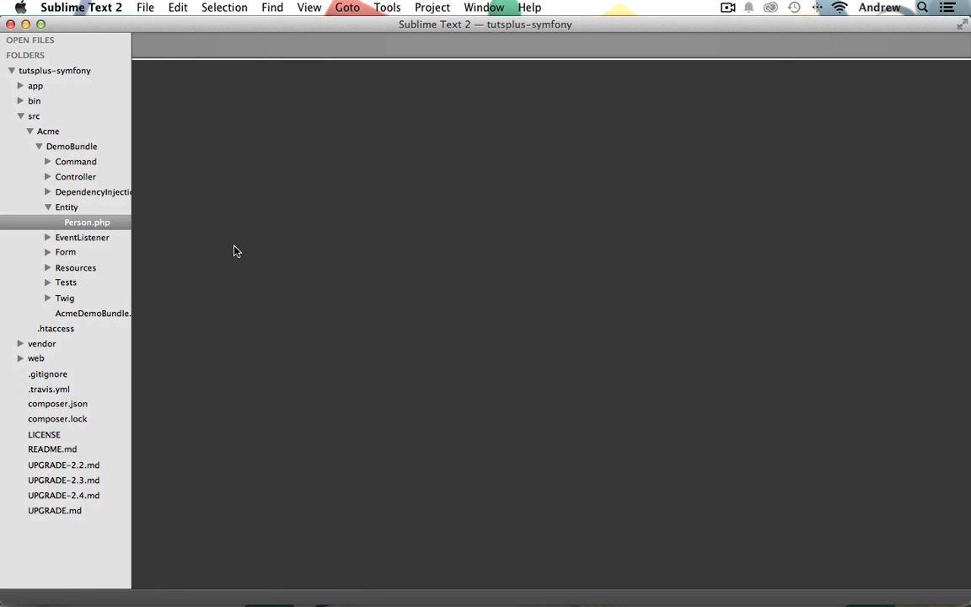
{"action": "left_click", "coordinate": [76, 176]}
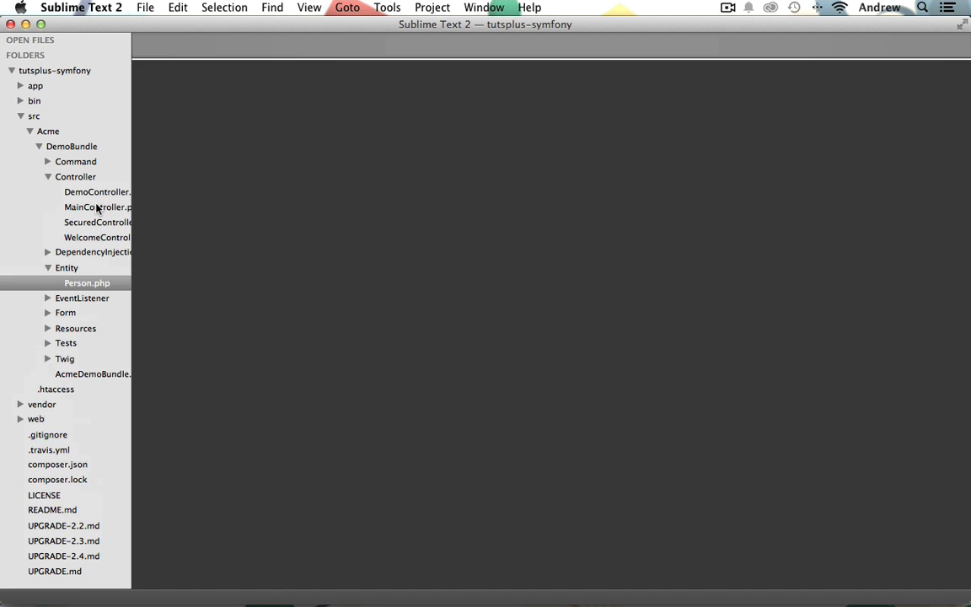
{"action": "double_click", "coordinate": [97, 206]}
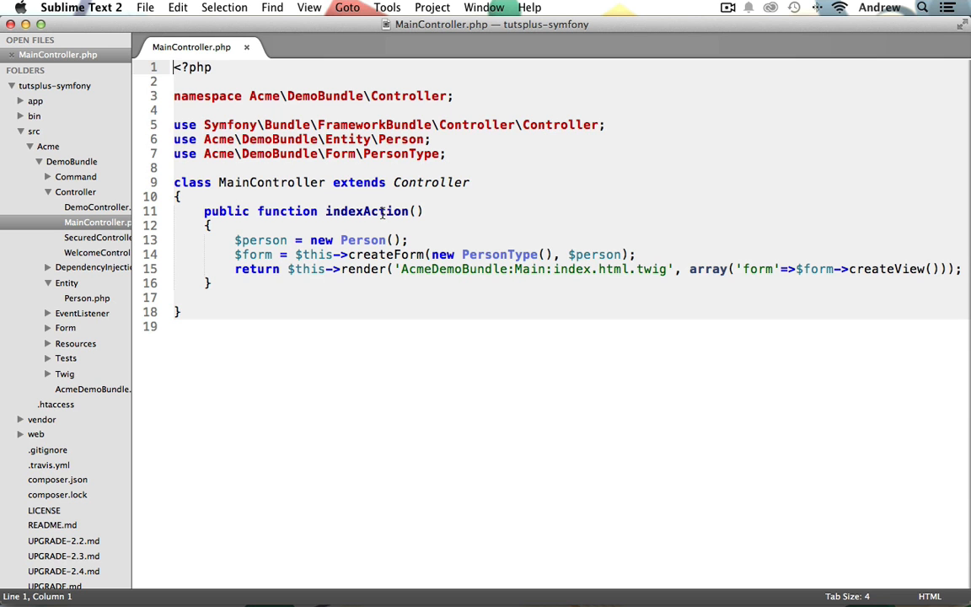
Add $request = $this->get('request'); and $form->handleRequest($request); after createForm.
{"action": "left_click", "coordinate": [640, 254]}
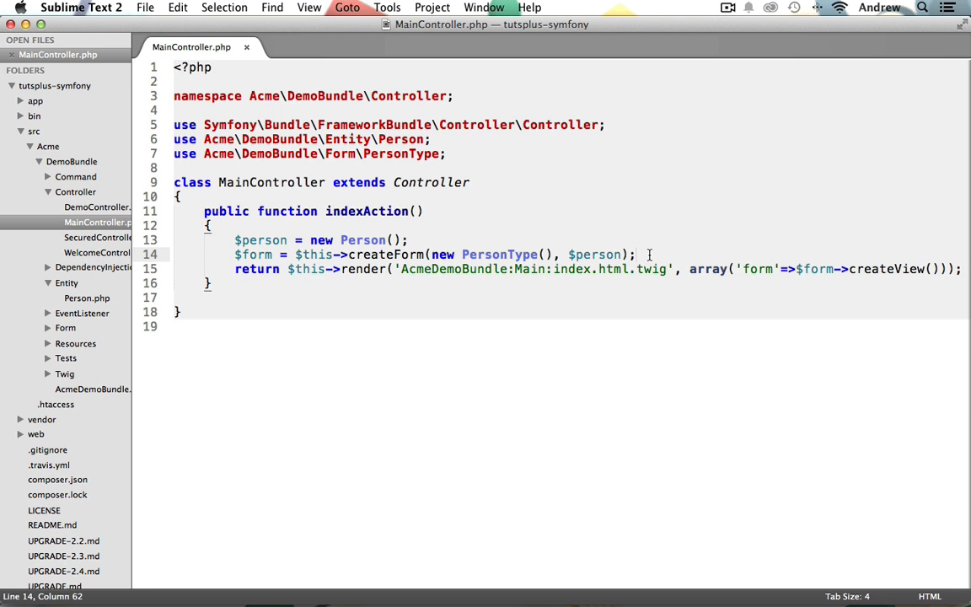
{"action": "type", "text": "$request = $this->get('request');"}
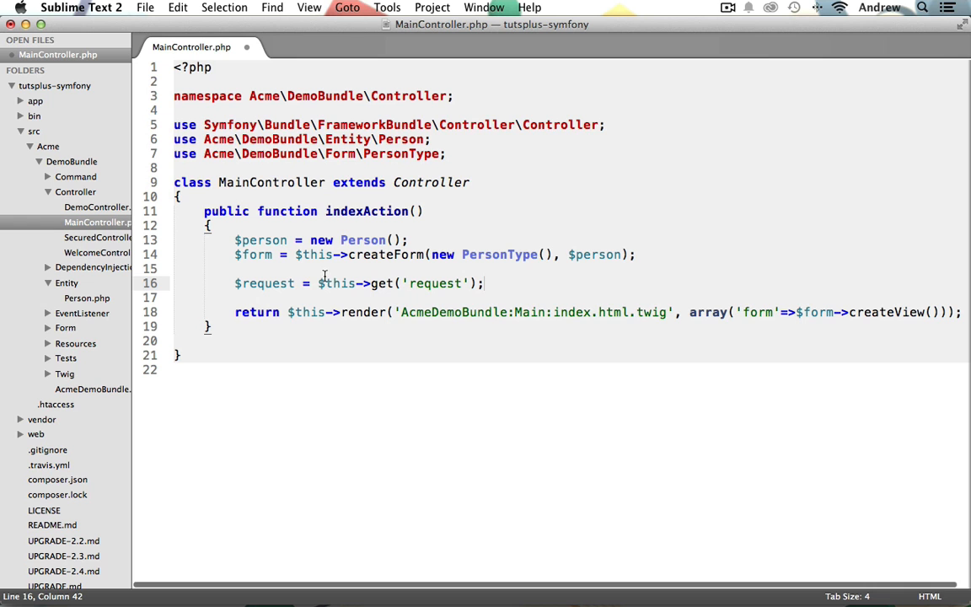
{"action": "mouse_move", "coordinate": [290, 282]}
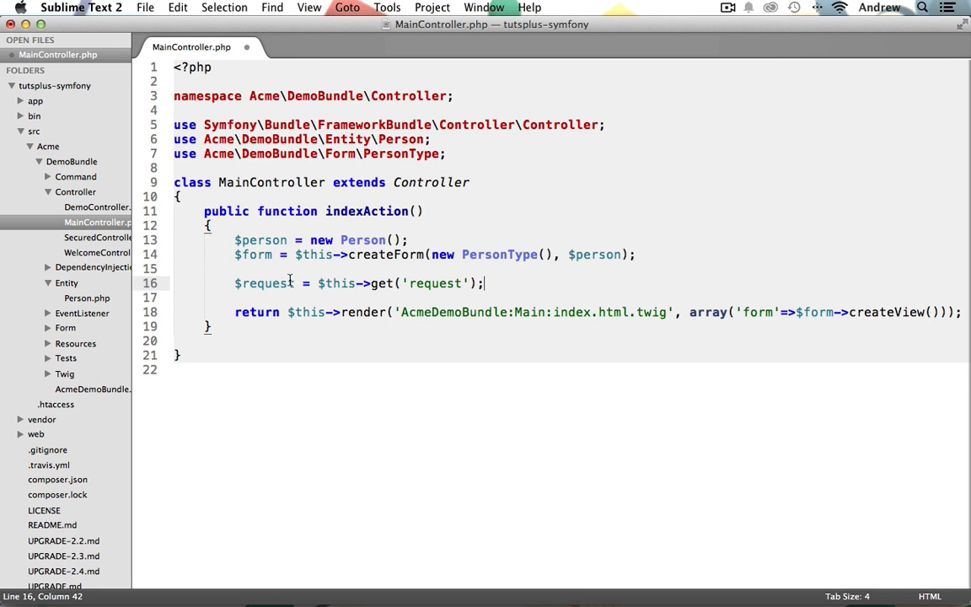
{"action": "type", "text": "$form->handleRequest($request);"}
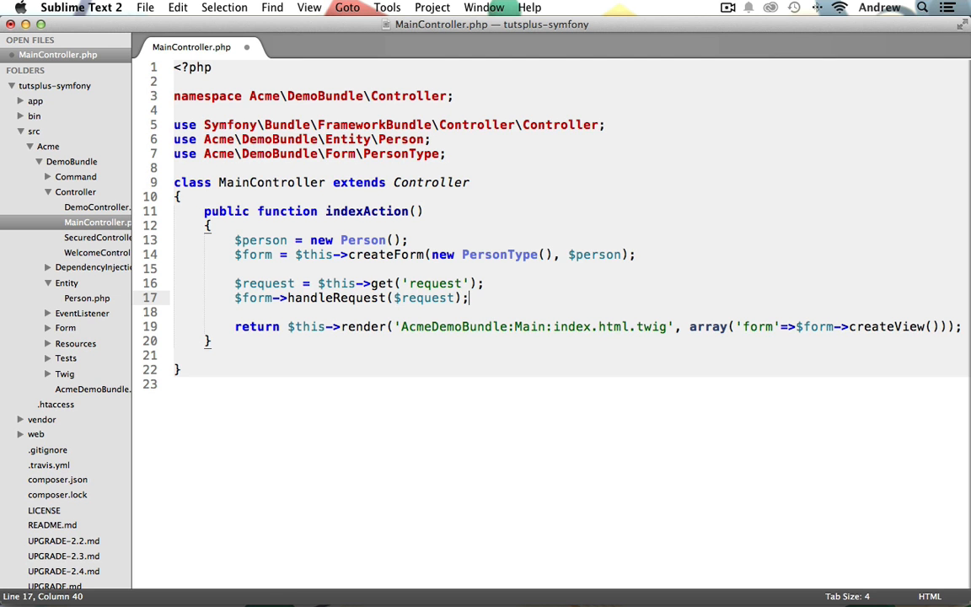
Add a POST check with nested isValid check returning new Response('Person Created!').
{"action": "key", "text": "Enter"}
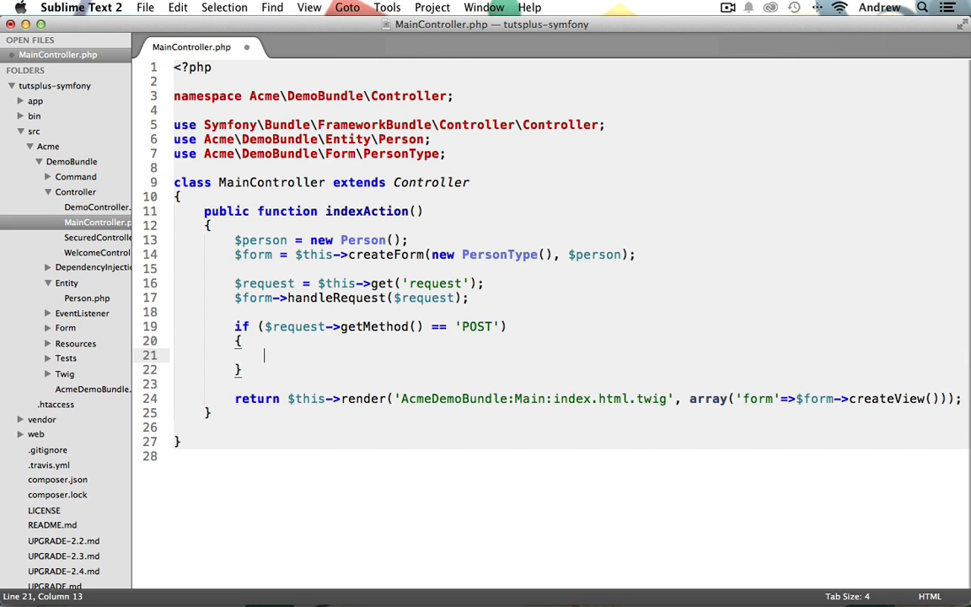
{"action": "type", "text": "if ($form->isValid())"}
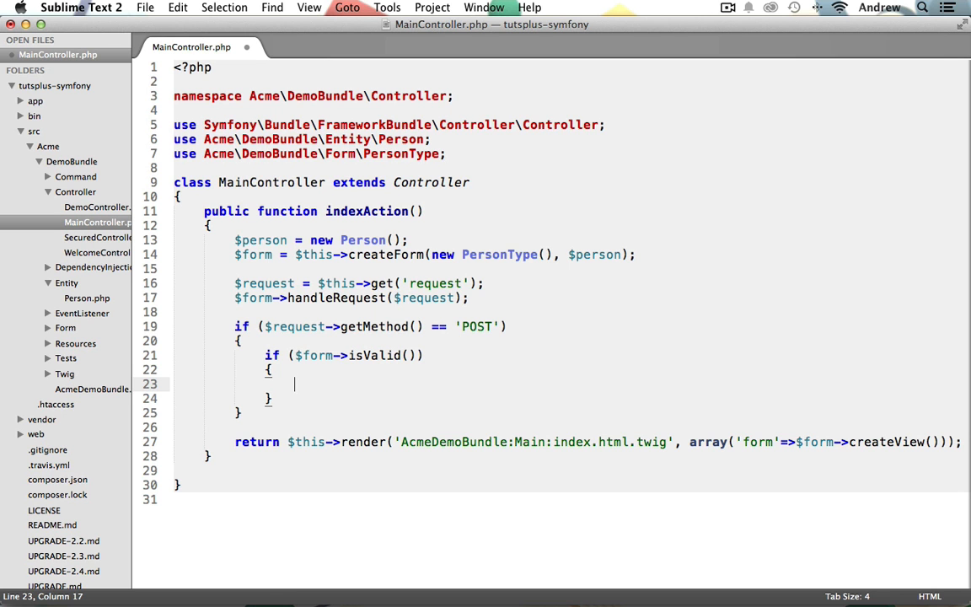
{"action": "type", "text": "return new Response('Person Created!');"}
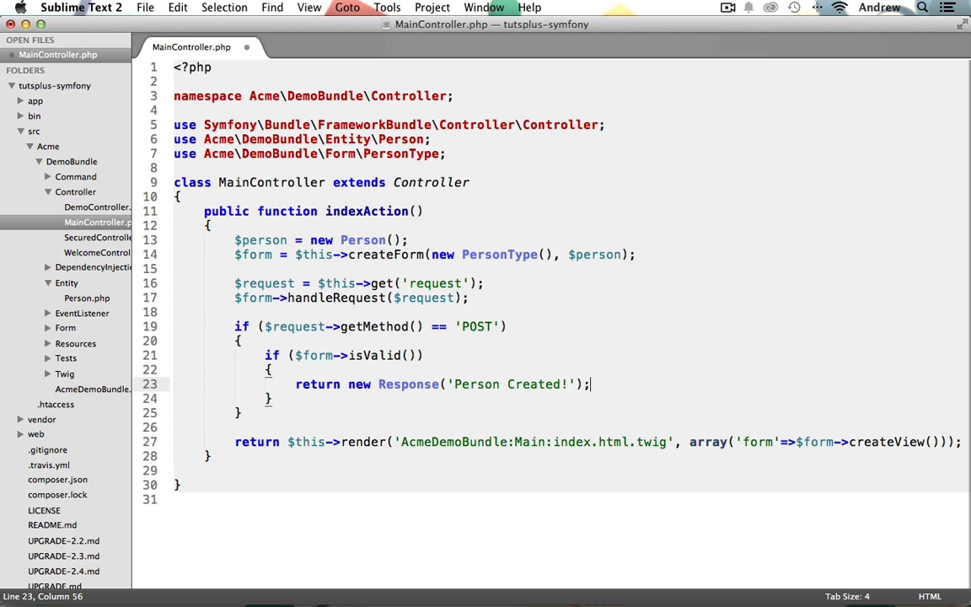
{"action": "mouse_move", "coordinate": [490, 182]}
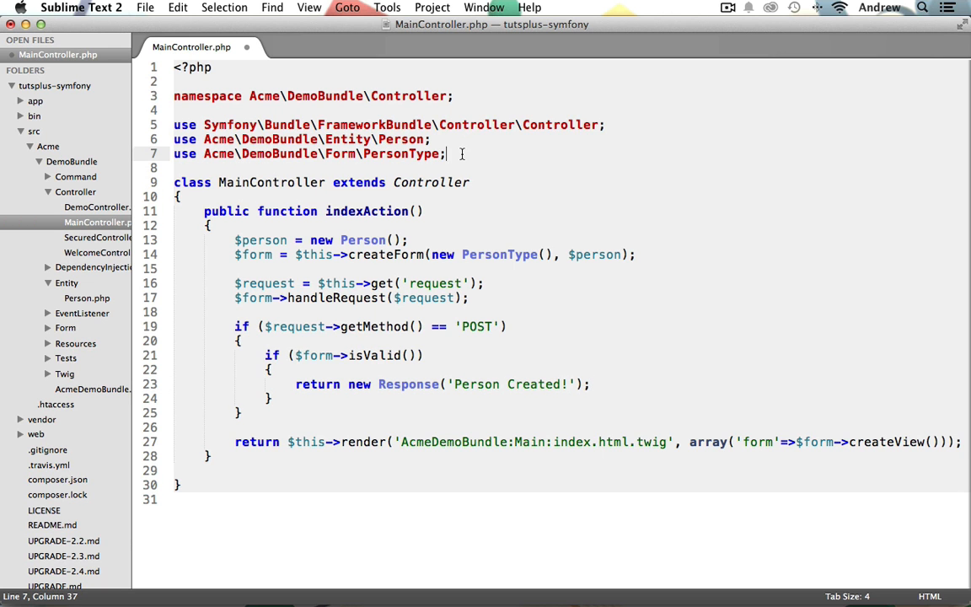
Add use Symfony\Component\HttpFoundation\Response; below the PersonType import.
{"action": "type", "text": "use Symfony\\Component\\HttpFoundation\\Response;"}
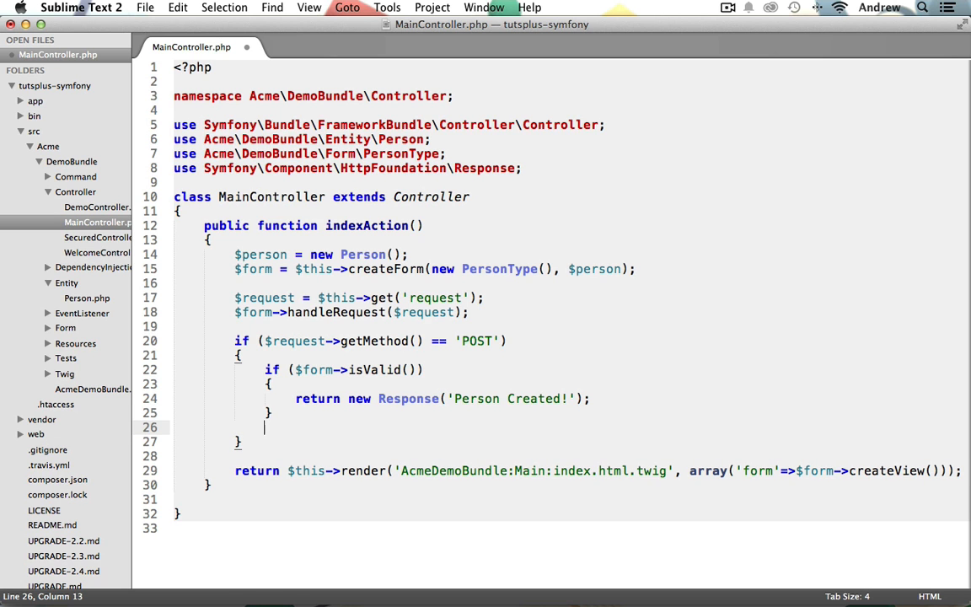
{"action": "mouse_move", "coordinate": [352, 482]}
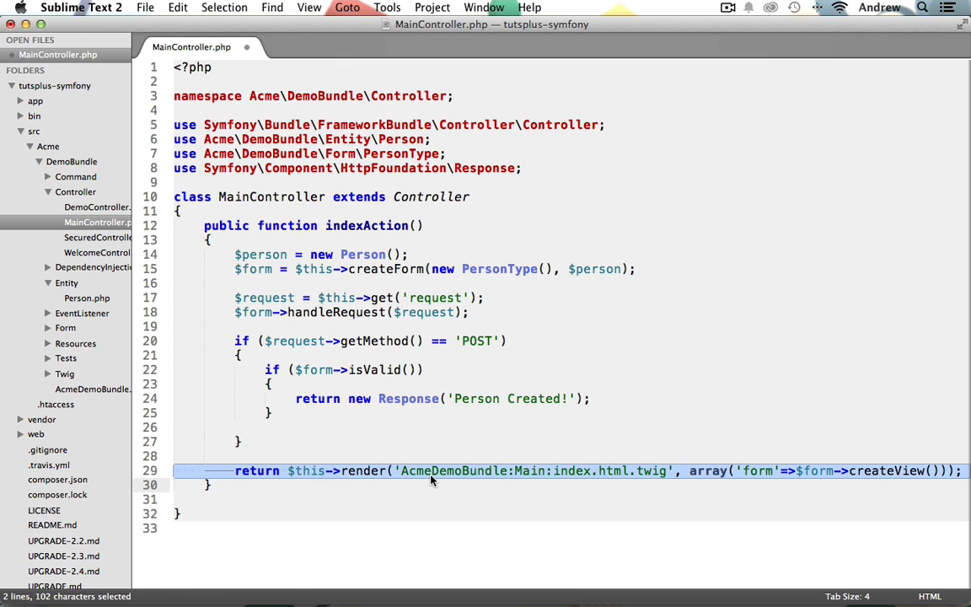
Copy the return $this->render index line into the POST block after isValid.
{"action": "key", "text": "cmd+c"}
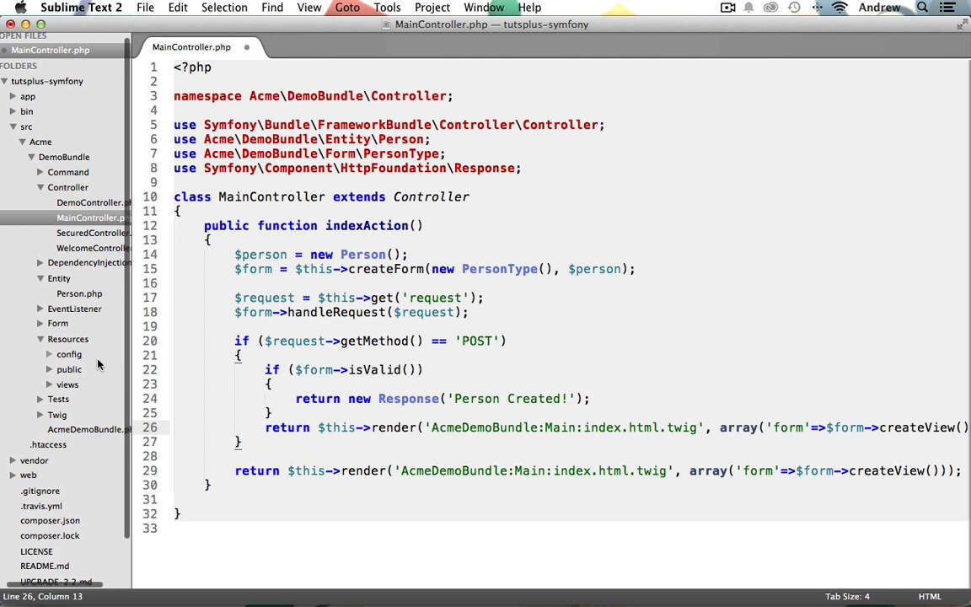
Give form_start in Main/index.html.twig {attr: {novalidate: 'novalidate'}} and save.
{"action": "left_click", "coordinate": [66, 384]}
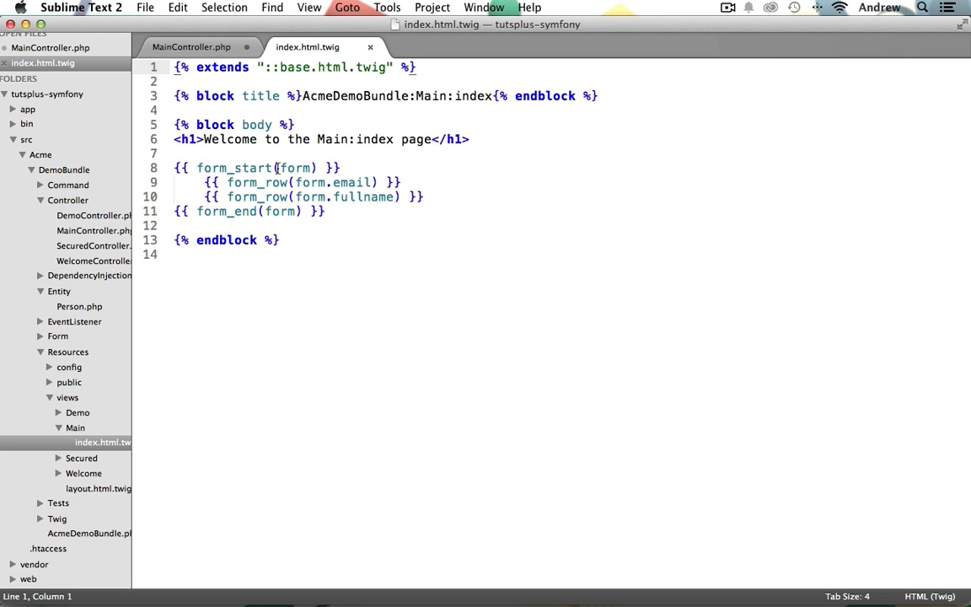
{"action": "type", "text": ", {attr: {novalidate: 'novalidate'}}"}
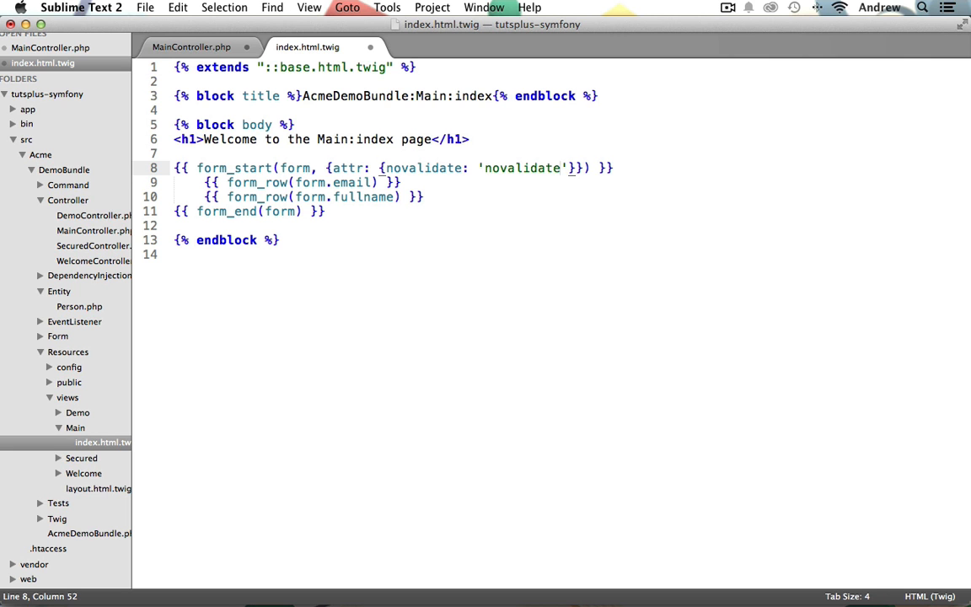
{"action": "key", "text": "cmd+s"}
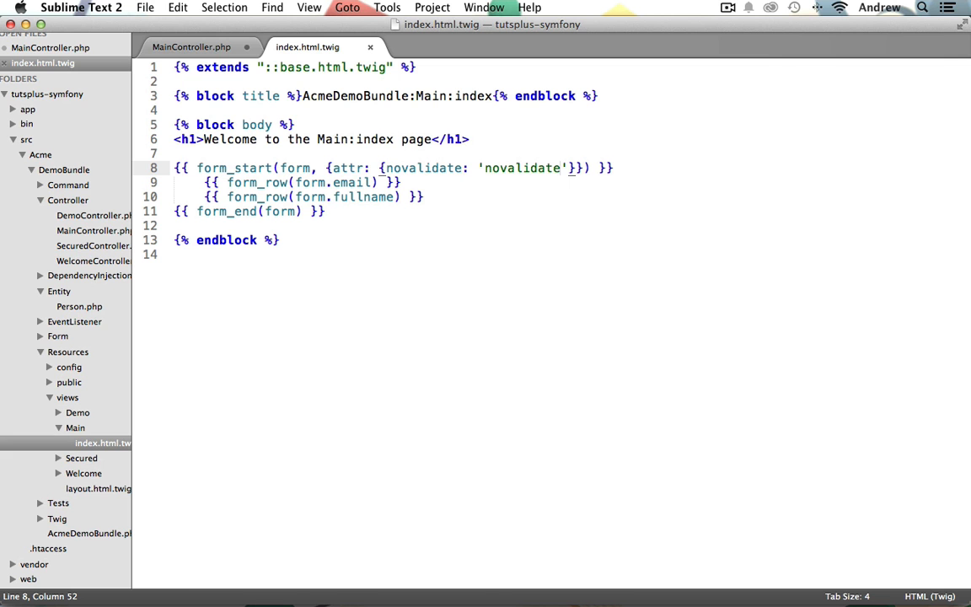
{"action": "key", "text": "cmd+s"}
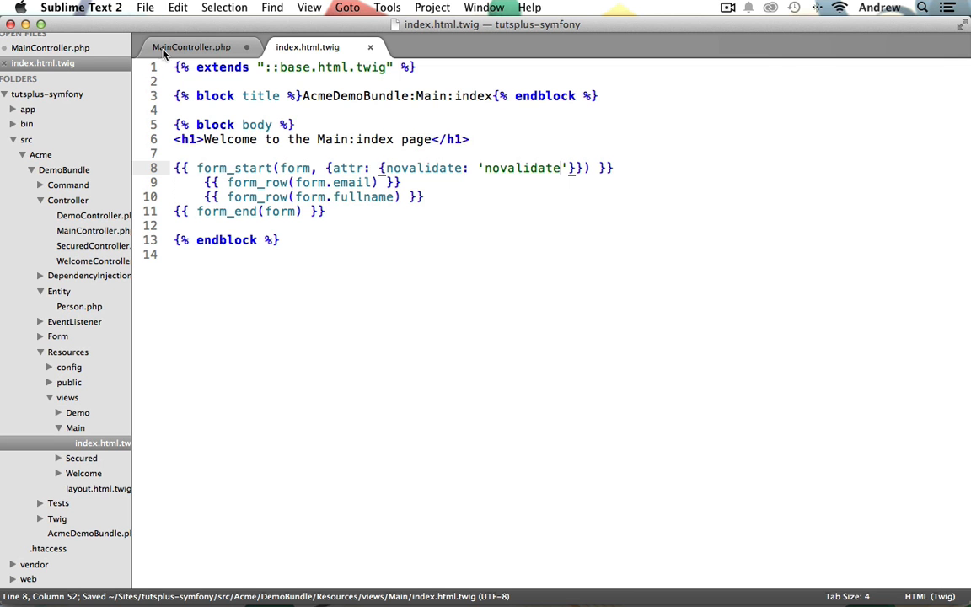
Return to the MainController.php tab and save the controller changes.
{"action": "left_click", "coordinate": [194, 47]}
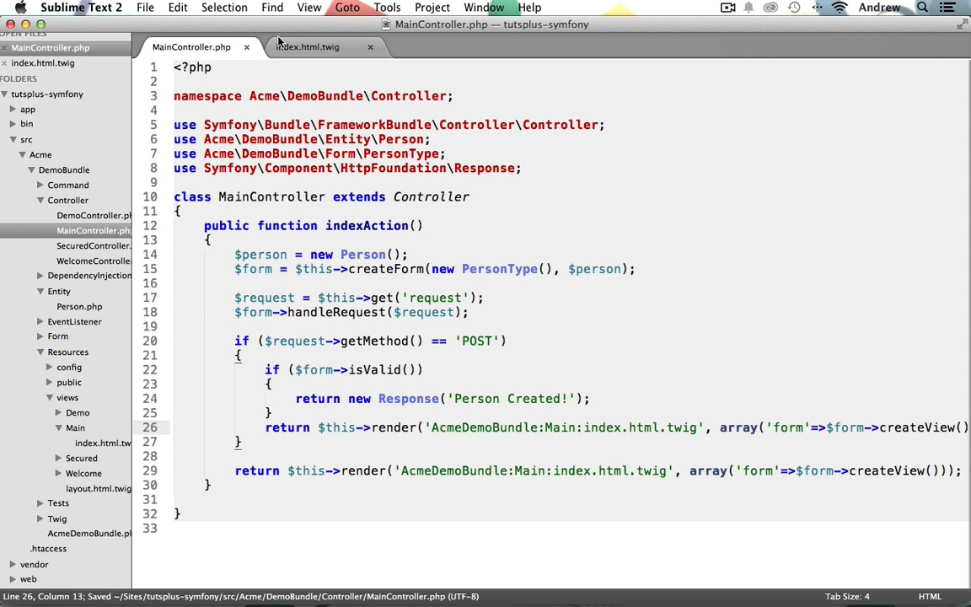
{"action": "left_click", "coordinate": [314, 46]}
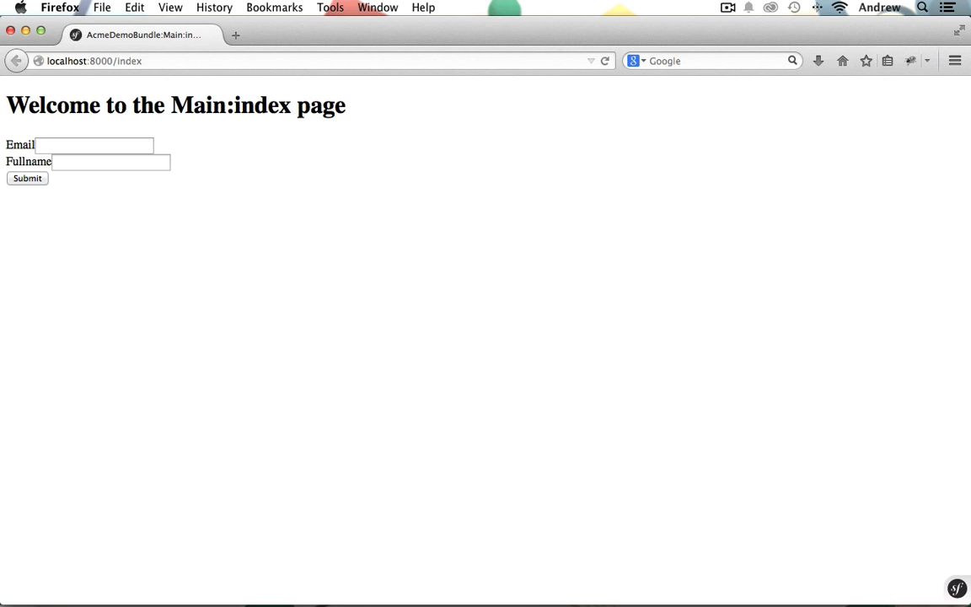
{"action": "mouse_move", "coordinate": [171, 141]}
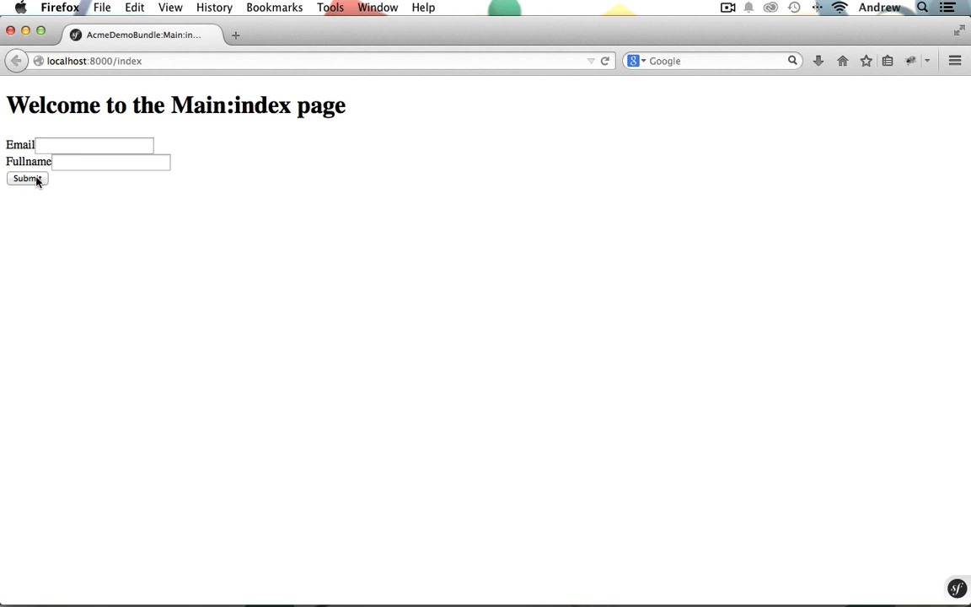
Submit the localhost:8000/index form with Email and Fullname both left empty.
{"action": "left_click", "coordinate": [27, 178]}
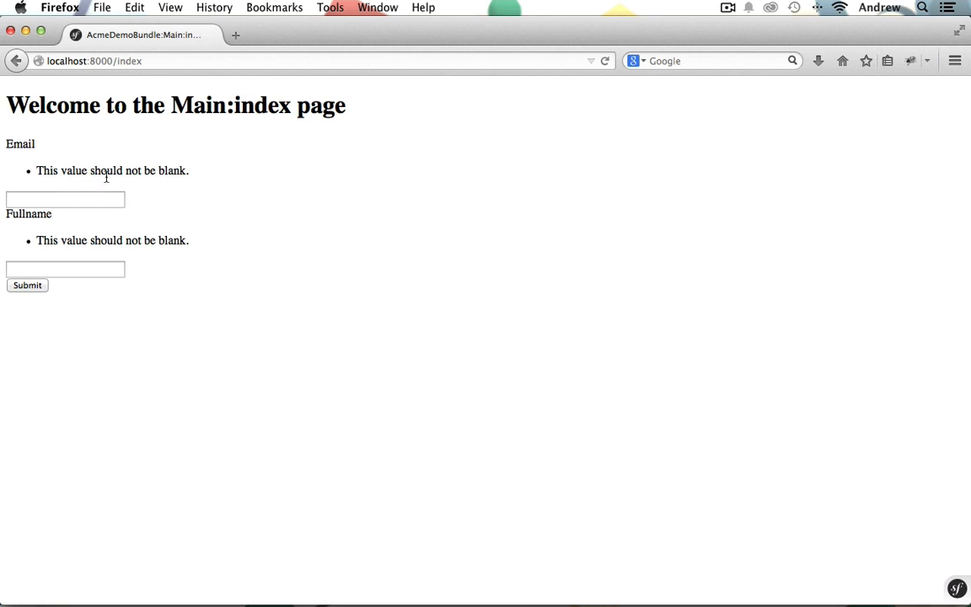
{"action": "mouse_move", "coordinate": [154, 178]}
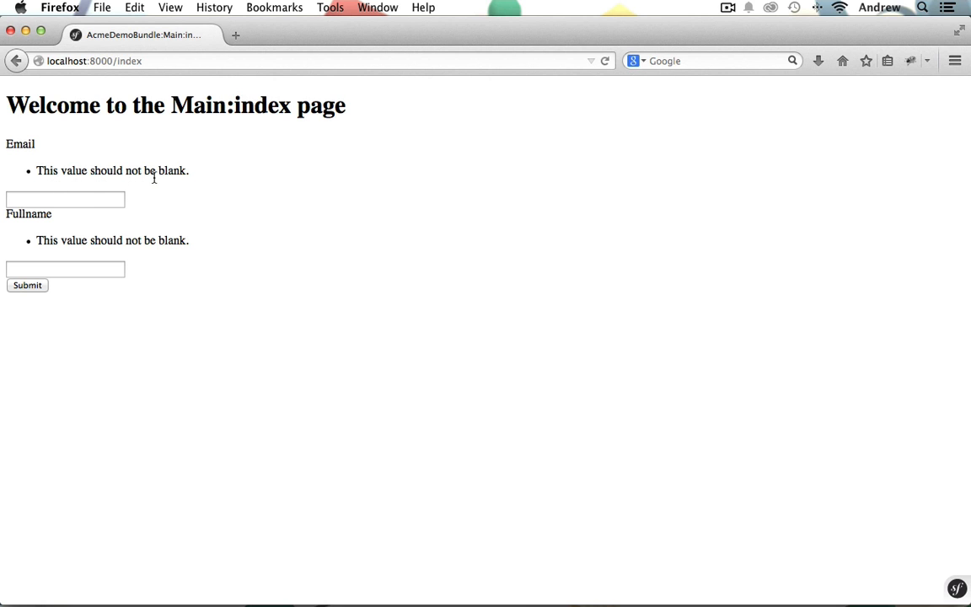
{"action": "mouse_move", "coordinate": [170, 243]}
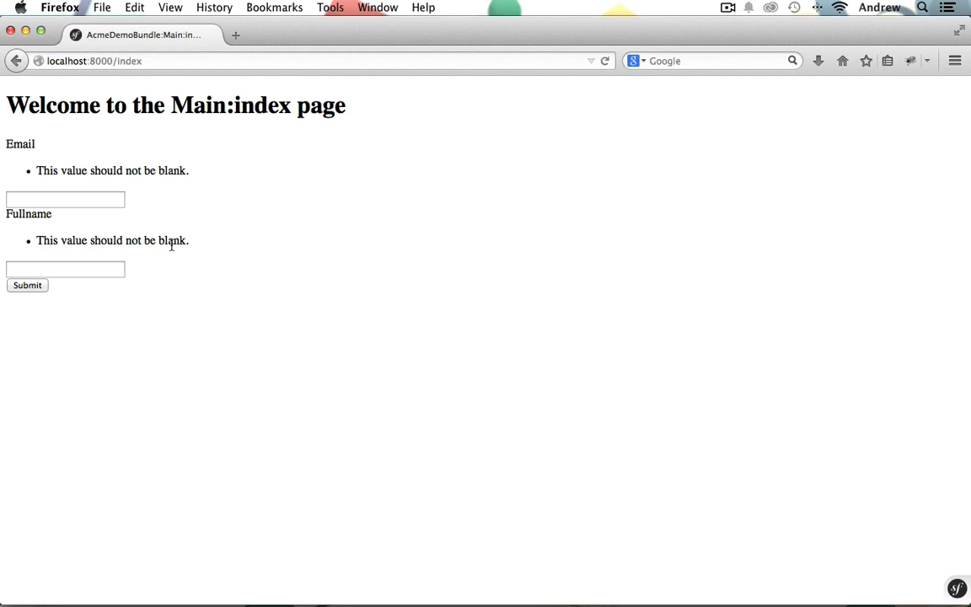
Submit email 'fake@gmailcom' with full name 'Fake Name', then return to the Email field.
{"action": "left_click", "coordinate": [65, 200]}
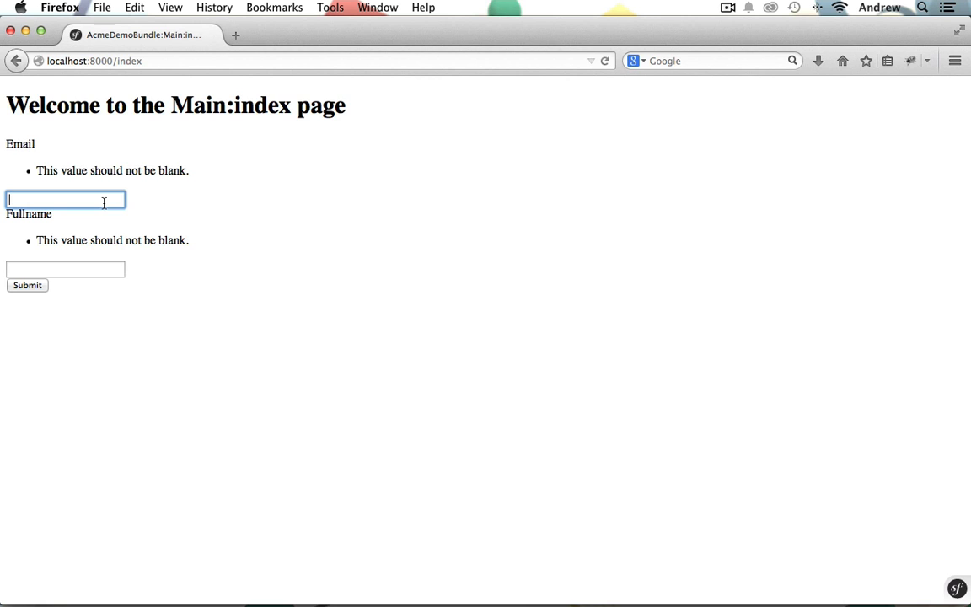
{"action": "type", "text": "fake@"}
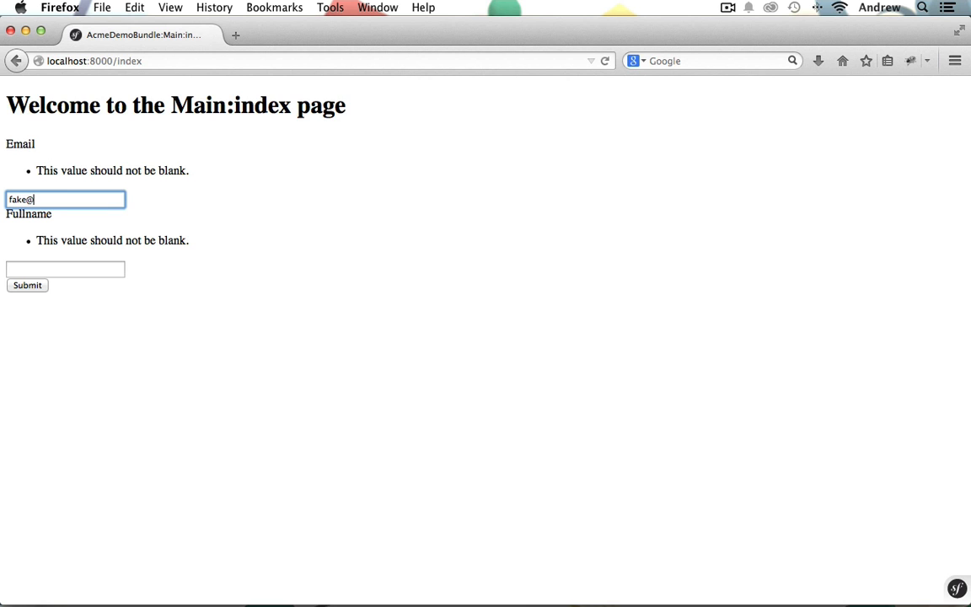
{"action": "type", "text": "gmail.com"}
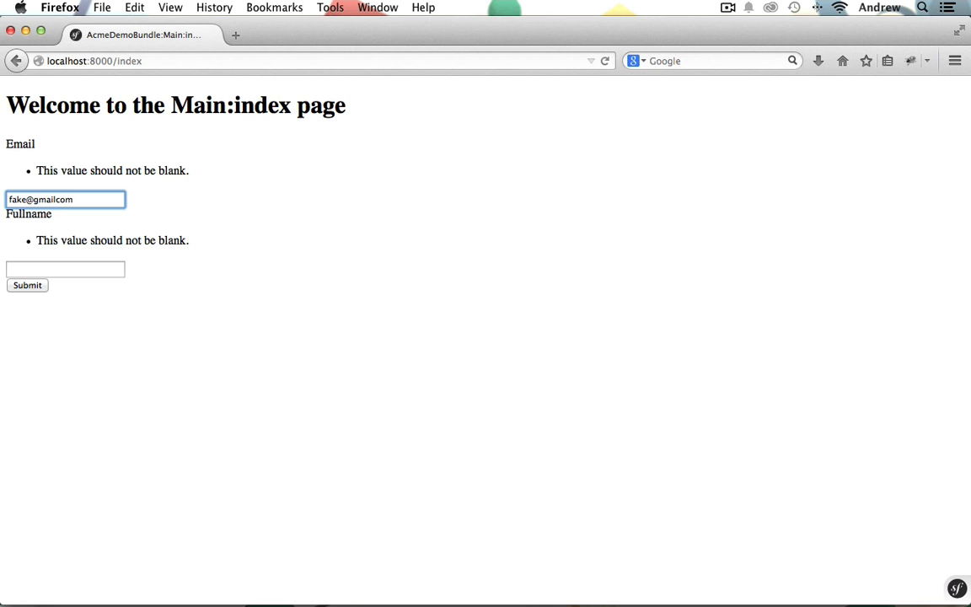
{"action": "left_click", "coordinate": [66, 269]}
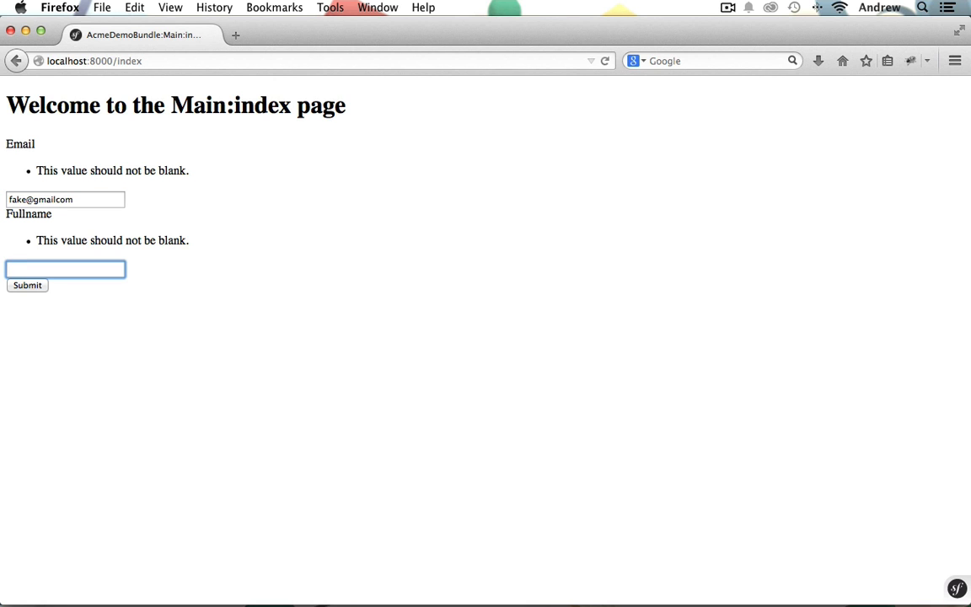
{"action": "type", "text": "Fake Name"}
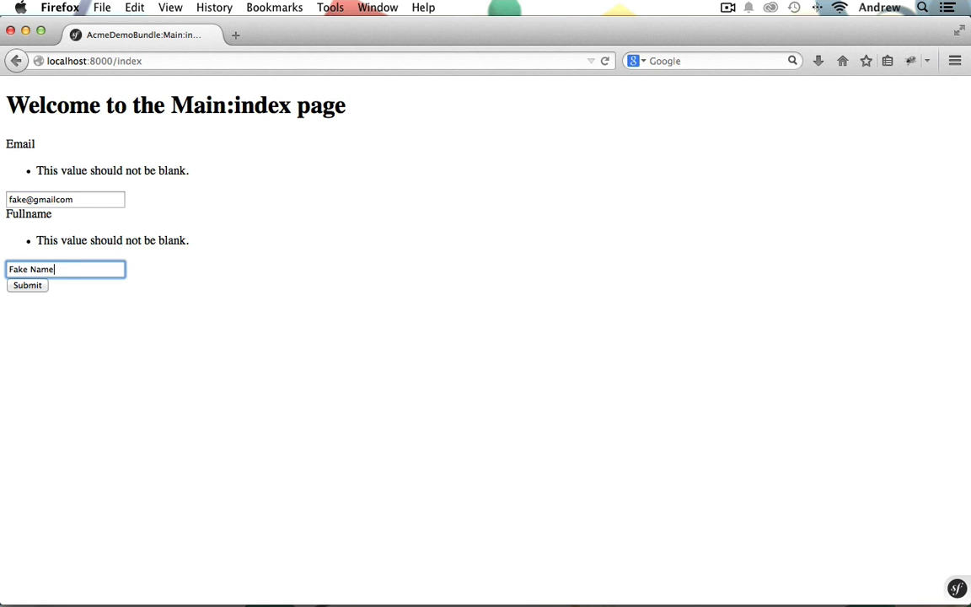
{"action": "left_click", "coordinate": [27, 285]}
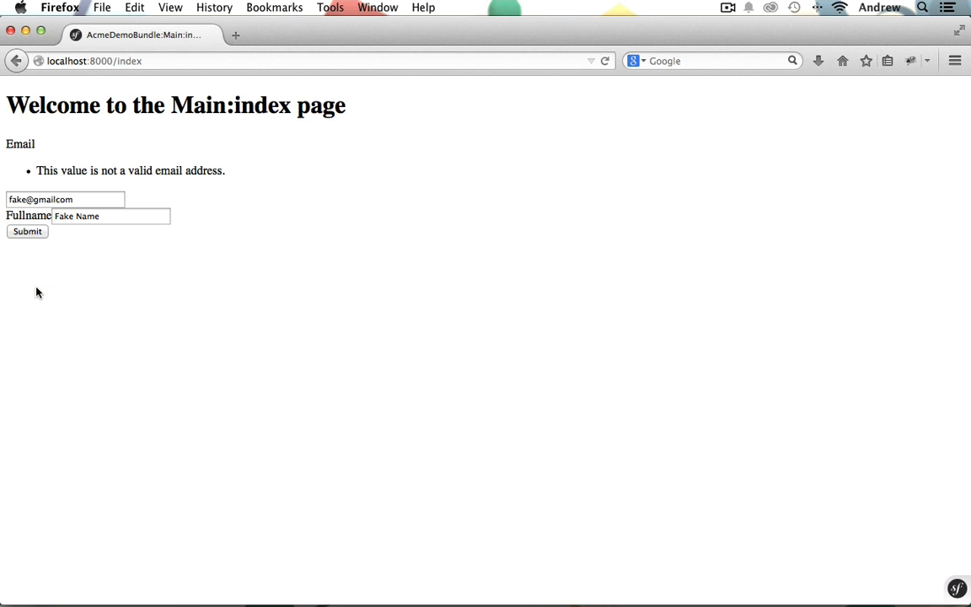
{"action": "mouse_move", "coordinate": [129, 236]}
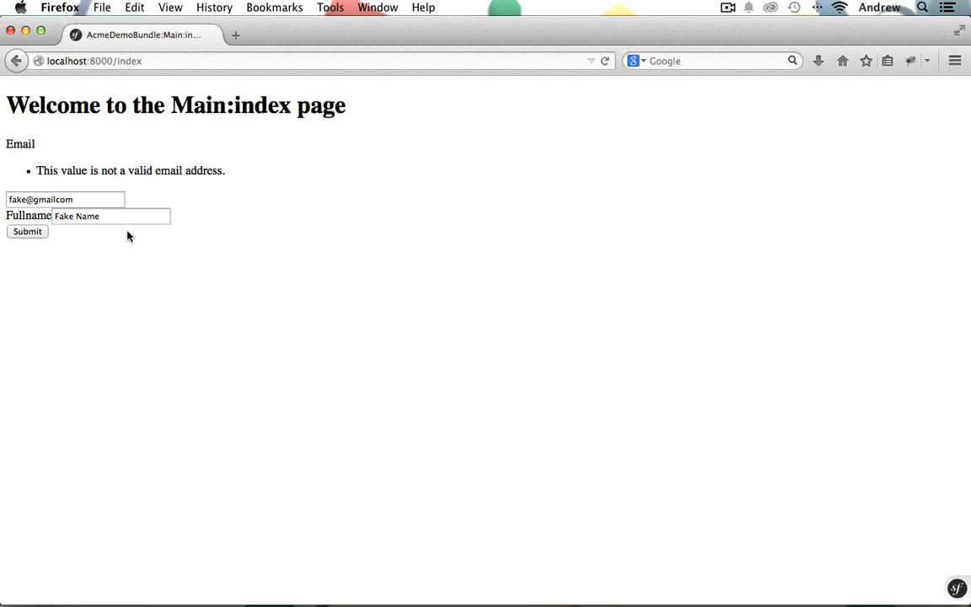
{"action": "mouse_move", "coordinate": [122, 173]}
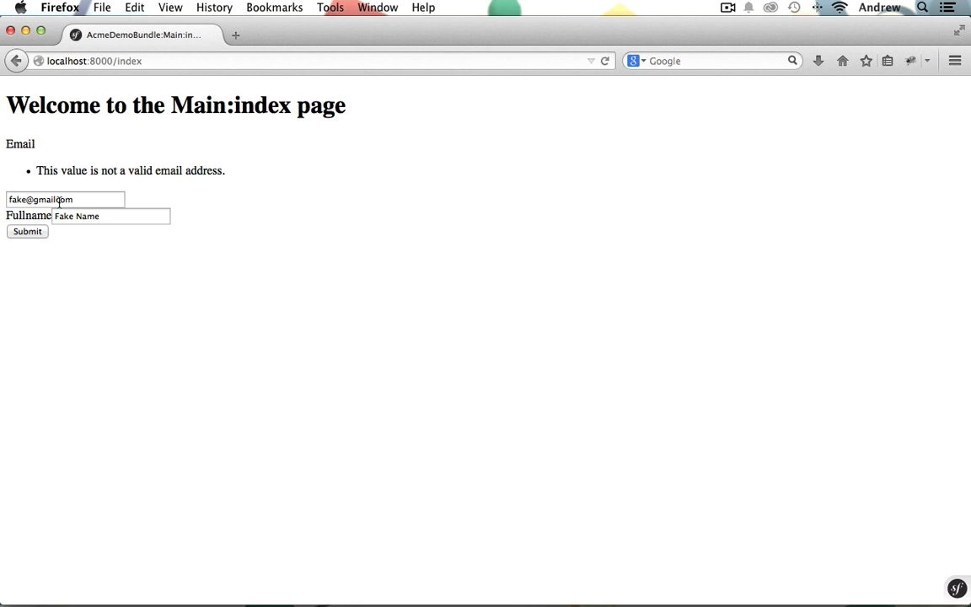
{"action": "left_click", "coordinate": [59, 199]}
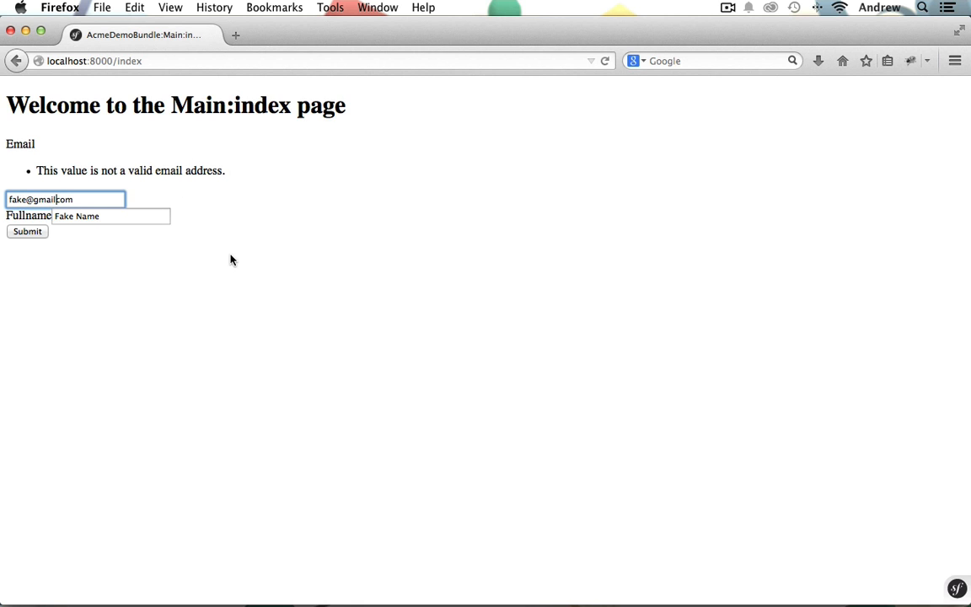